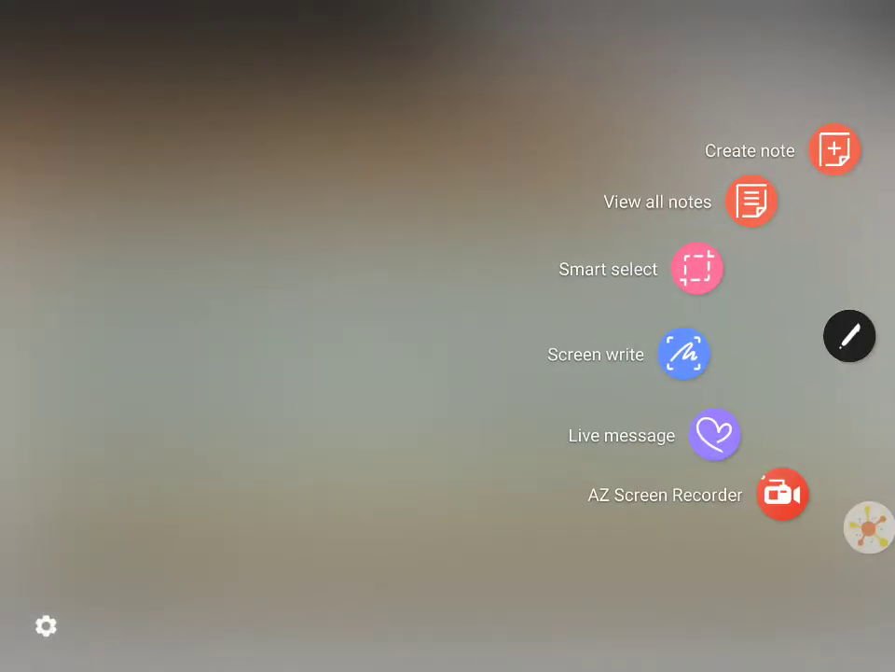
Create a blank handwritten note and start writing 'CrO' at the top left
click(685, 353)
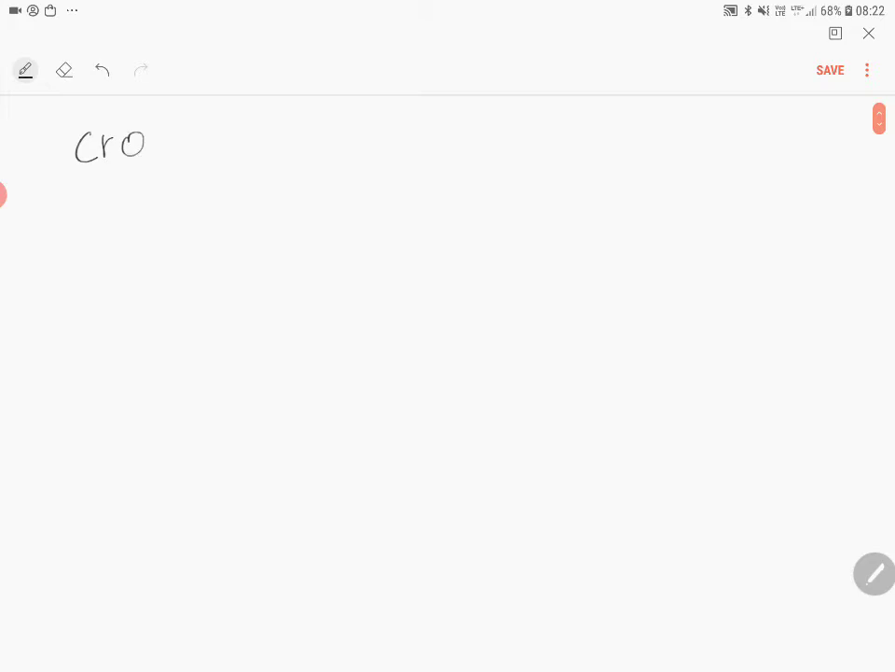
Add subscript 5, then write and strike out x − 10 = 0 and x = +10, switching to the eraser
drag(154, 145, 161, 168)
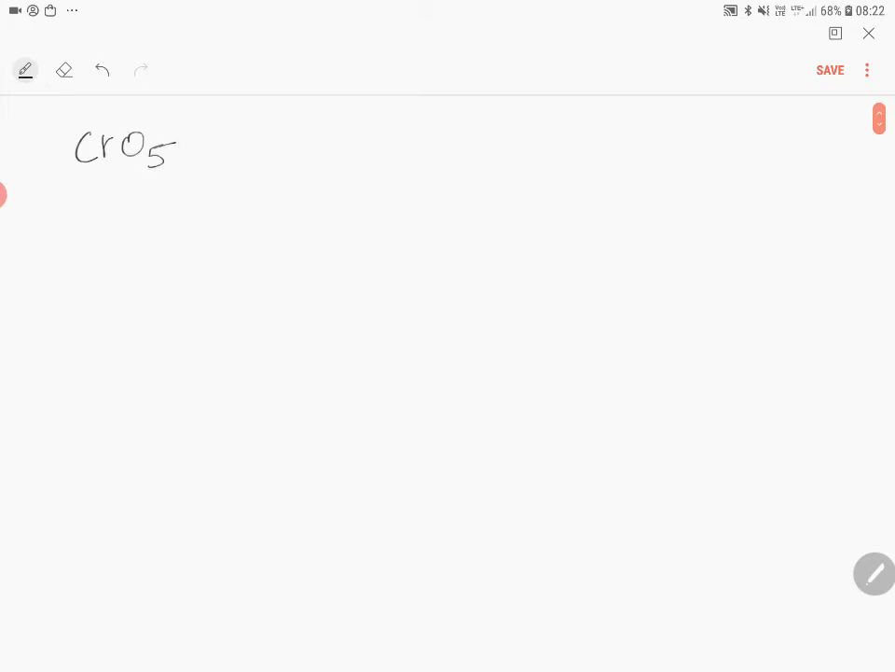
drag(331, 149, 415, 149)
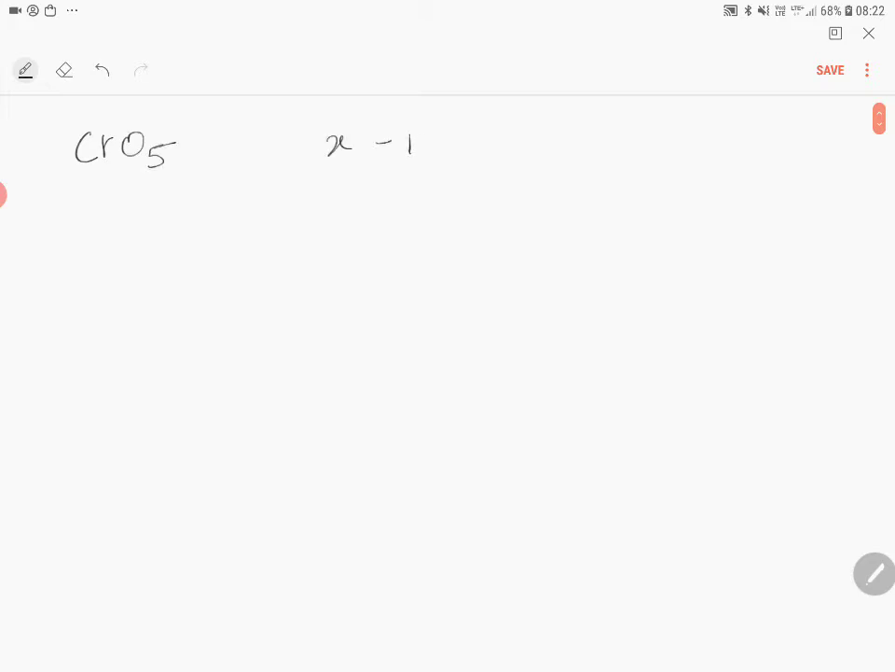
drag(391, 144, 615, 145)
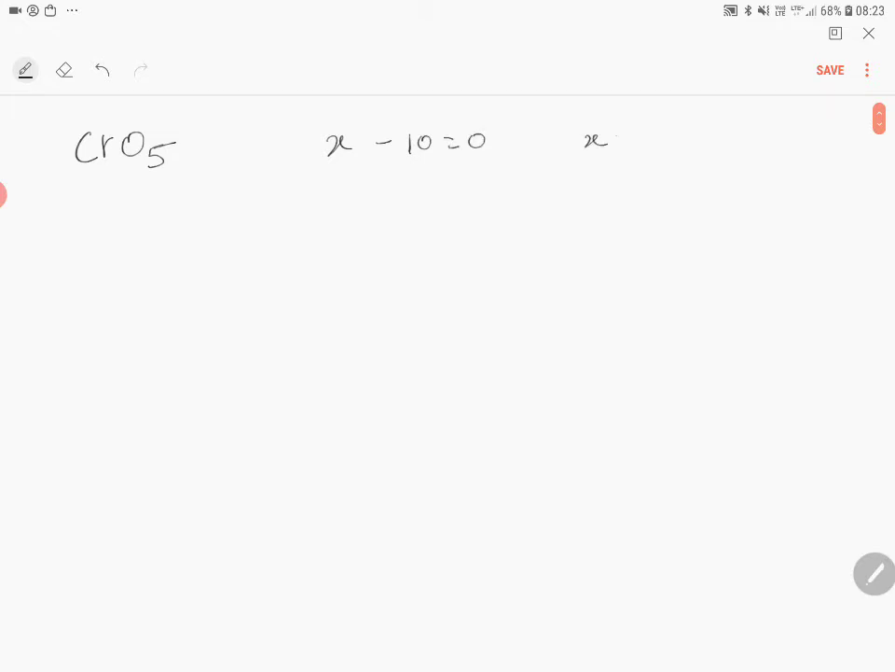
drag(616, 140, 695, 139)
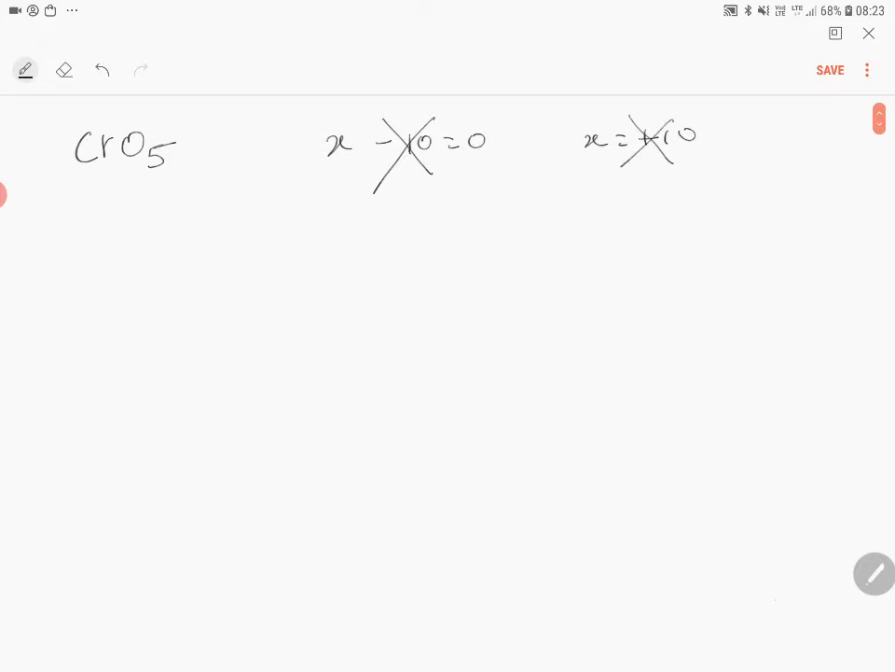
click(64, 70)
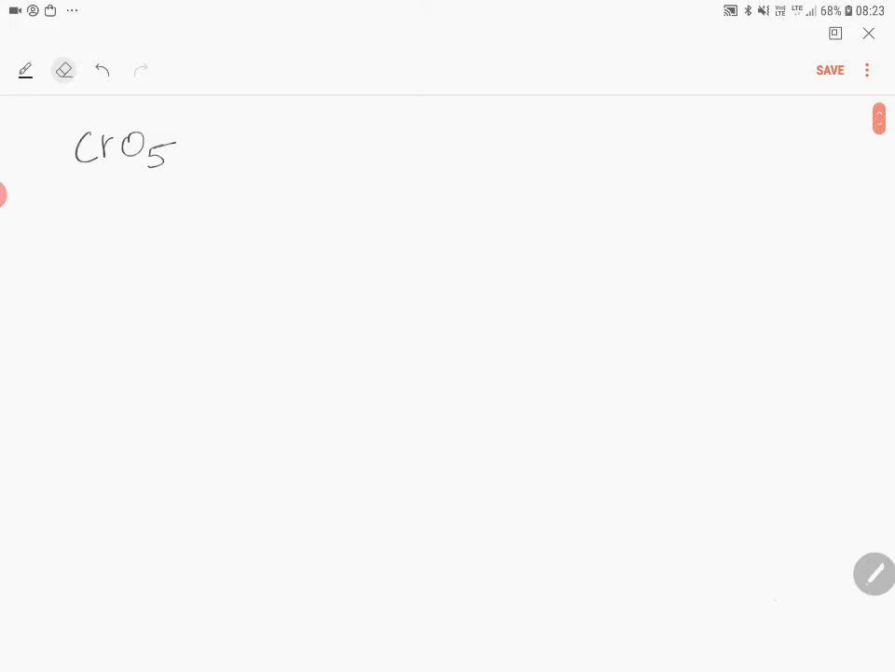
Draw Cr bonded to two O–O peroxide pairs and a double-bonded O, labelled 'Butterfly Structure'
drag(515, 172, 560, 172)
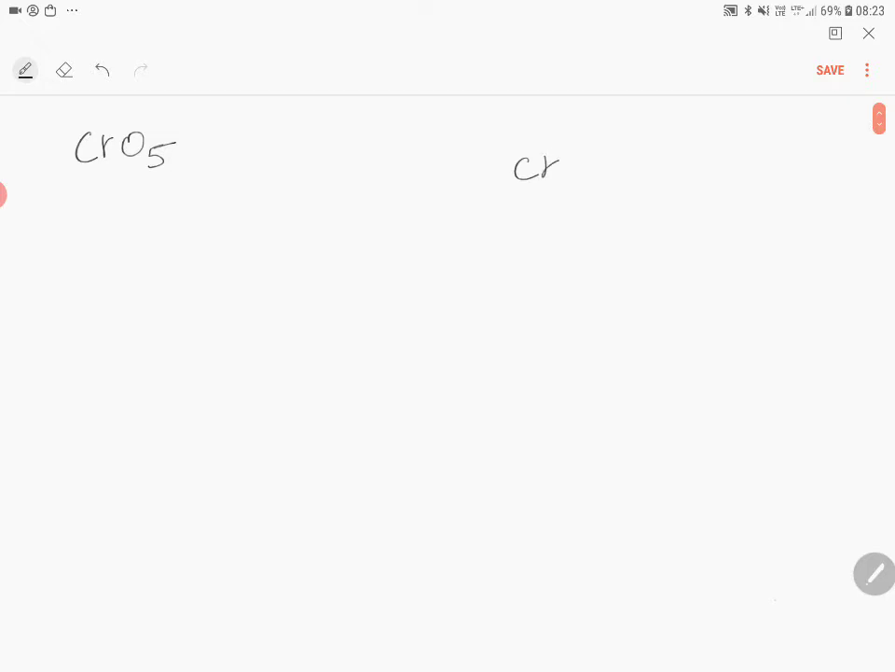
drag(417, 128, 489, 158)
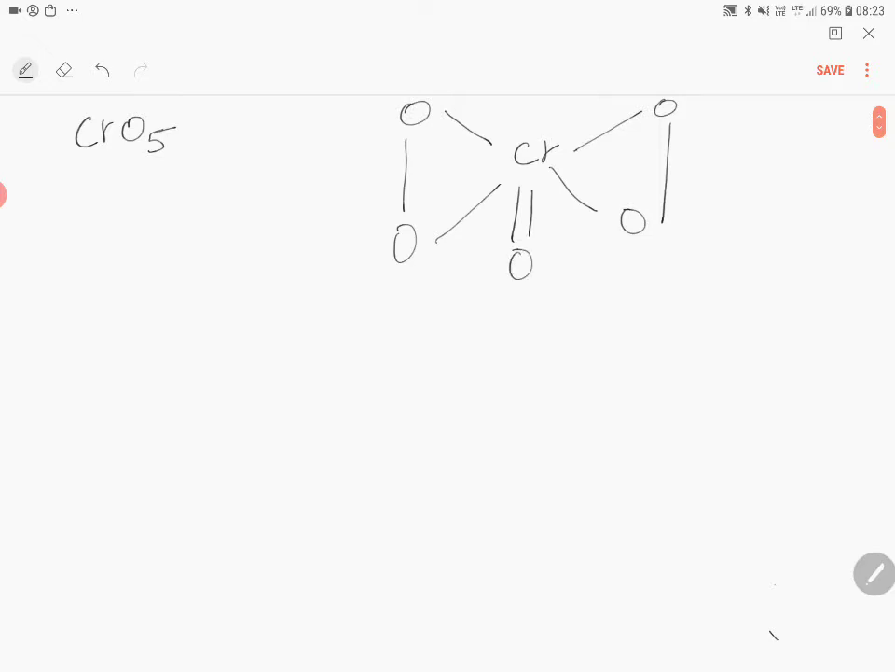
text(Butterfly)
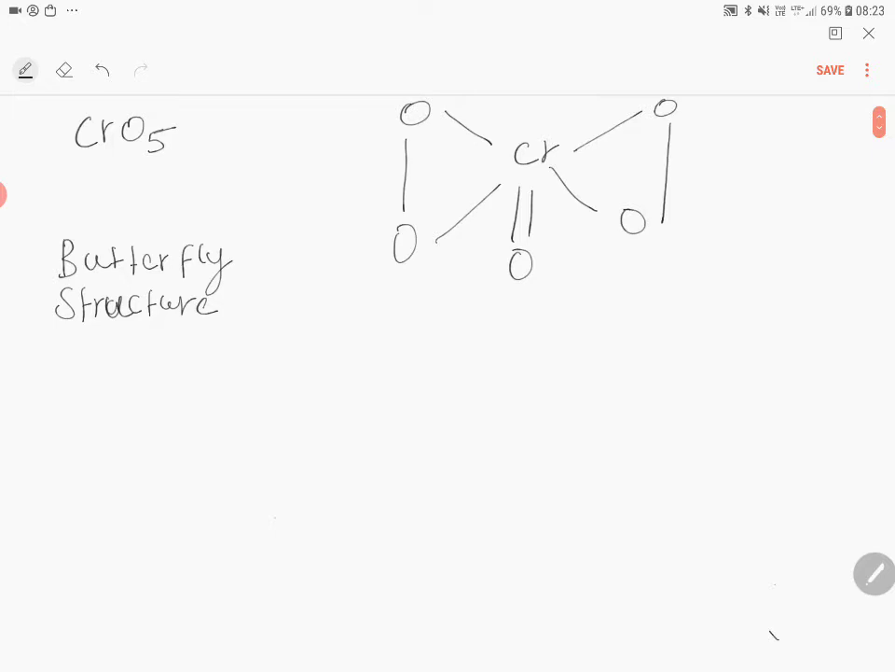
Handwrite the name 'Chromium OXO Diperoxide' on the left of the page
drag(70, 350, 64, 373)
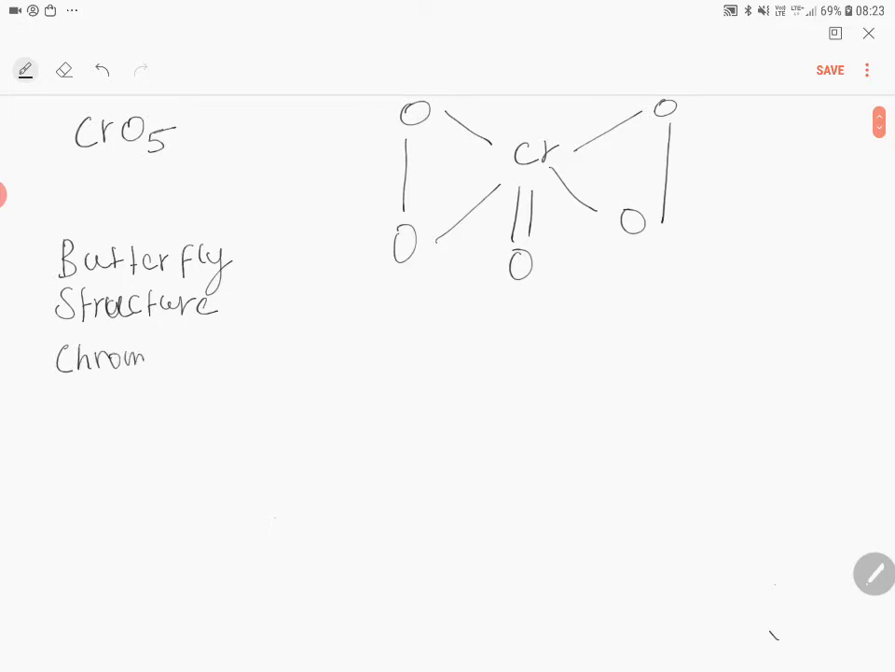
text(ium)
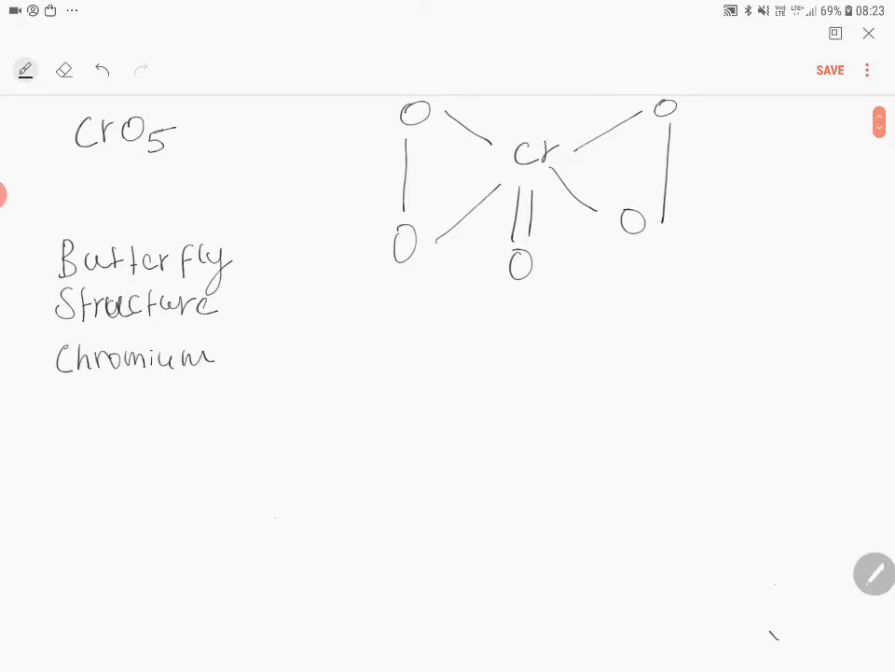
text(OXO Diperoxide)
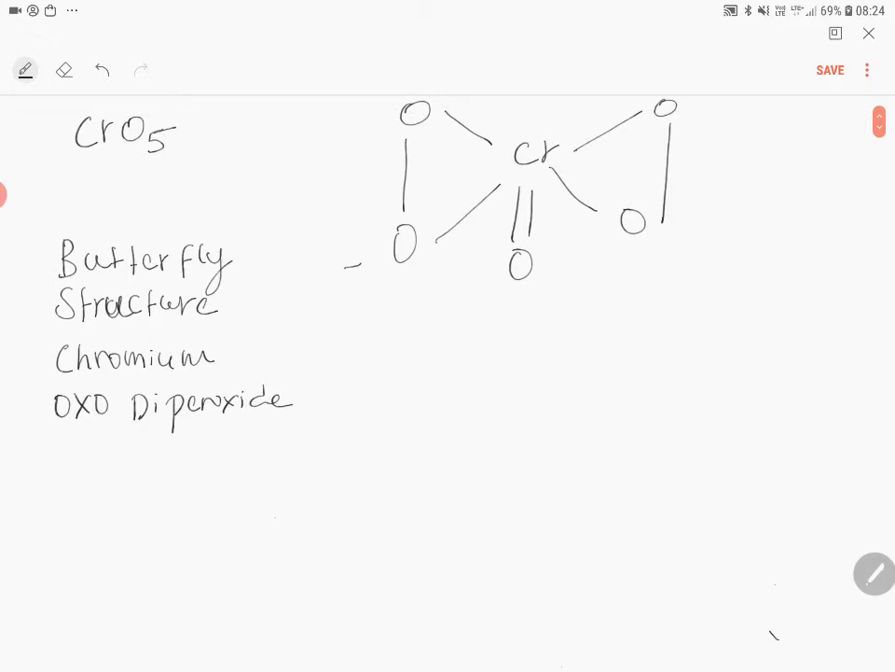
Mark the peroxide oxygens −1 and the oxo oxygen −2 in the diagram
text(-1)
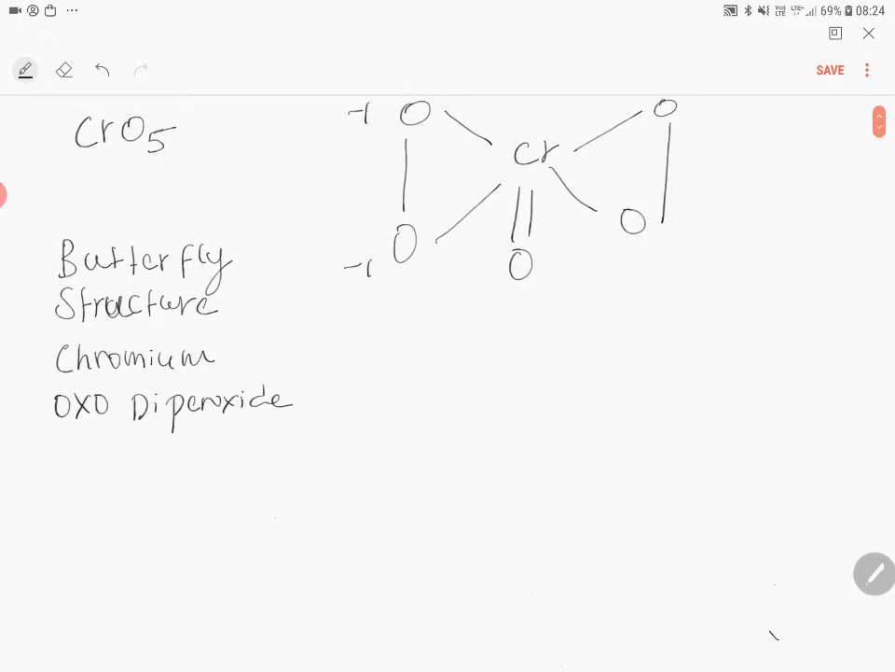
text(-1)
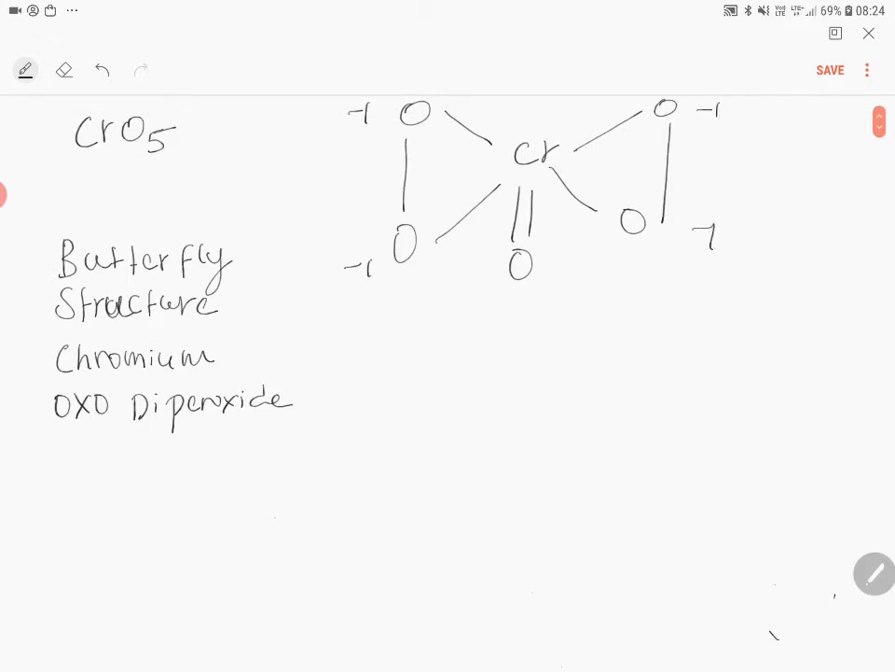
text(-2)
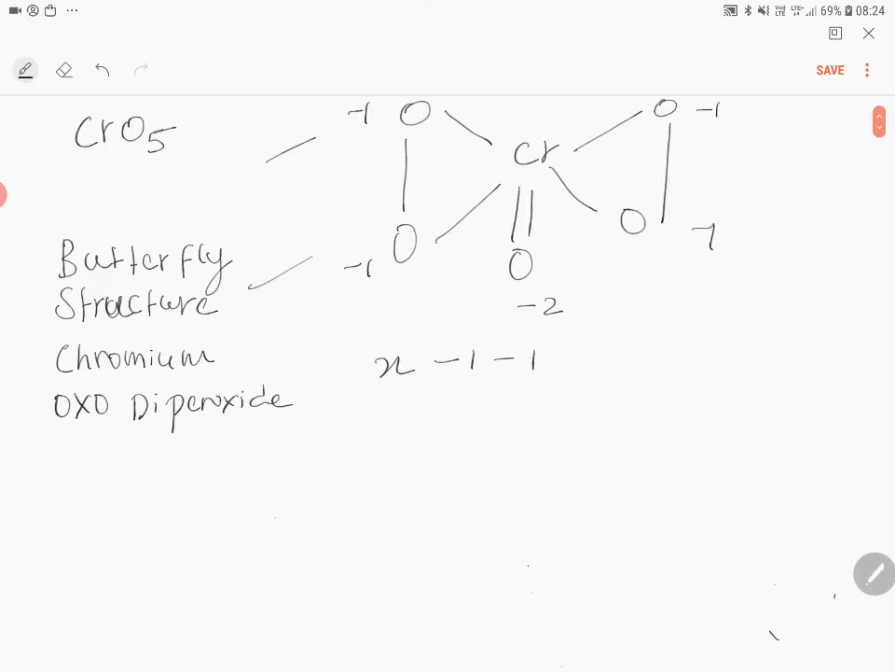
Complete x −1 −1 −2 −1 −1 = 0 to x − 6 = 0 and box x = +6
text(-2 -1 -1 = 0)
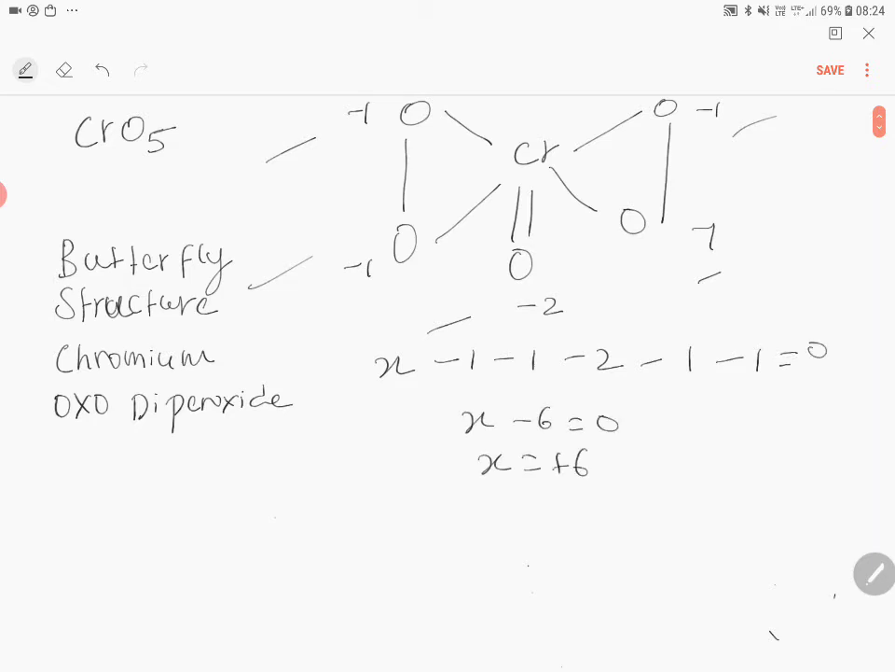
drag(457, 434, 634, 503)
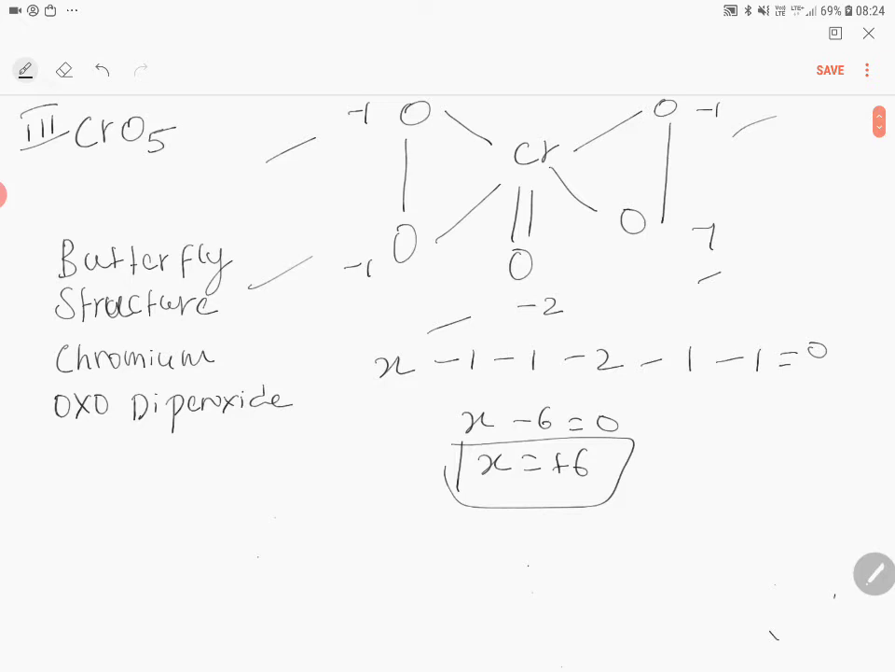
scroll(down, 3)
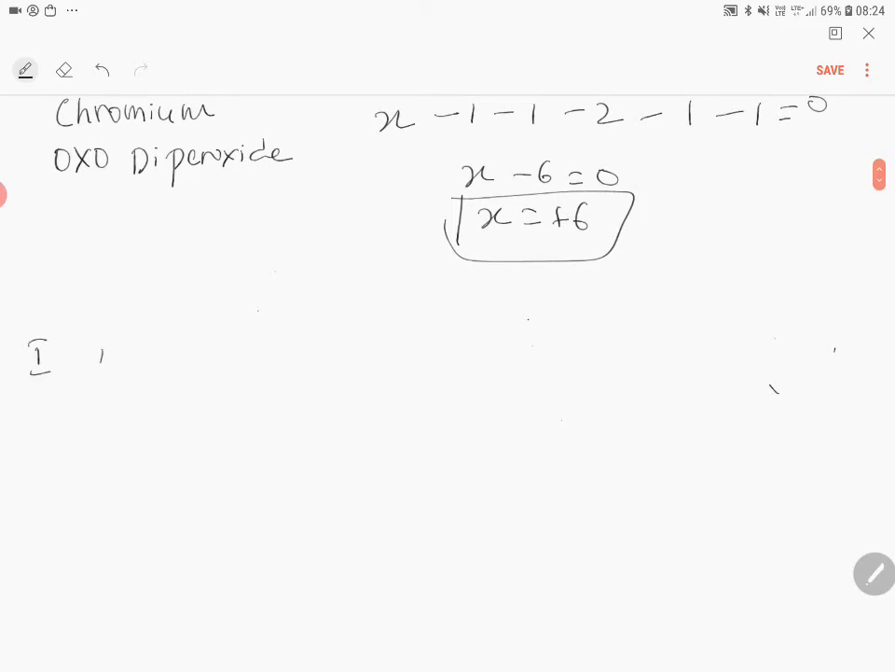
Write item I as MnO4²⁻, 'manganate Ion', and begin x − 8 = −2
drag(98, 359, 177, 369)
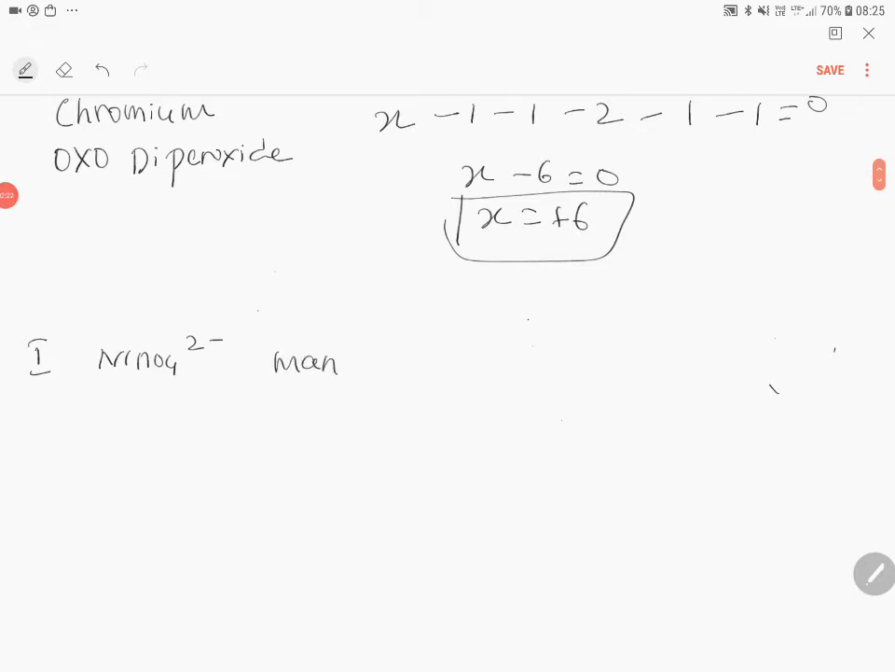
drag(336, 363, 419, 368)
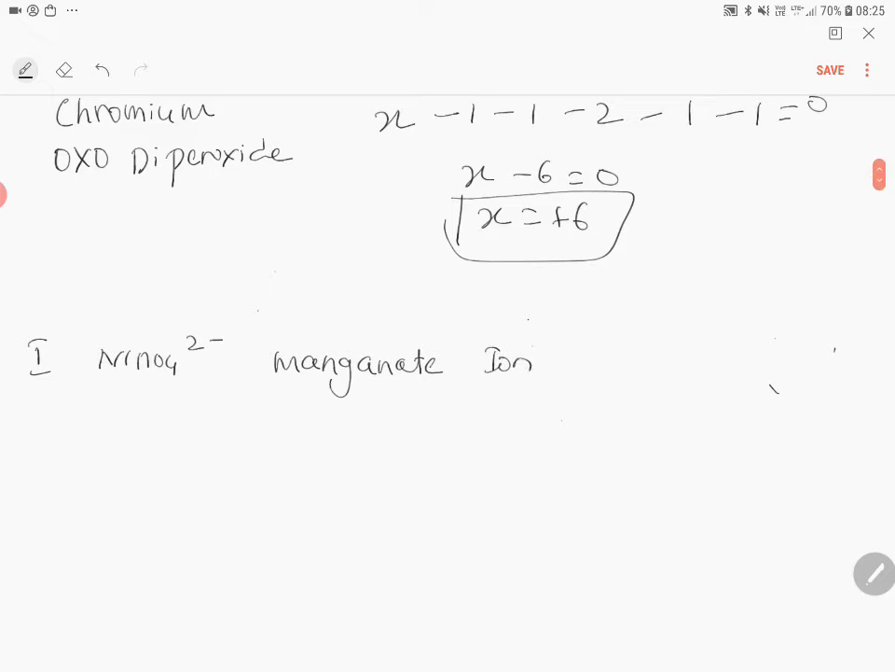
drag(102, 434, 210, 429)
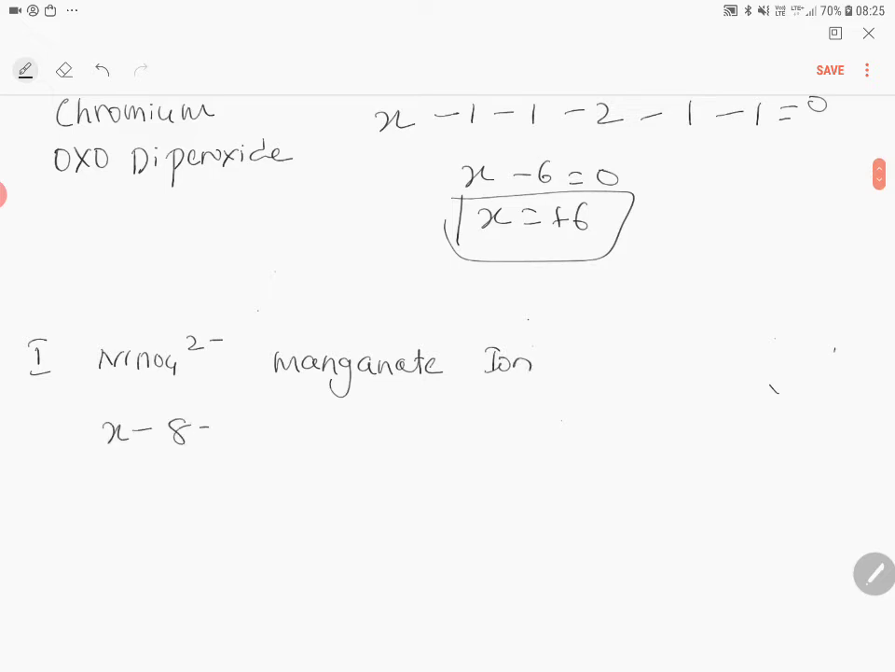
text(= -2   x=)
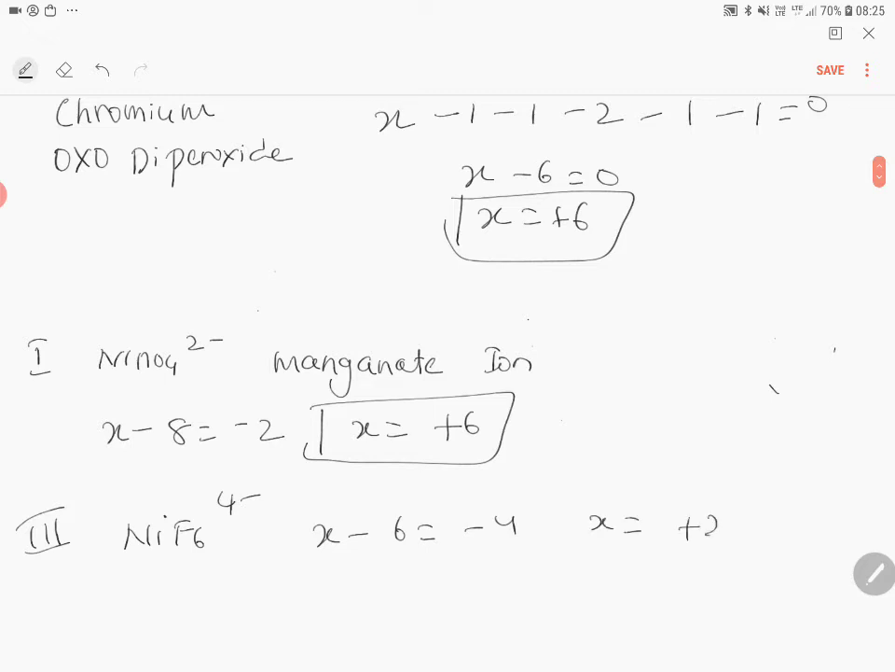
Box nickel's x = +2 result for NiF6⁴⁻ and draw an X beneath it
drag(560, 522, 755, 545)
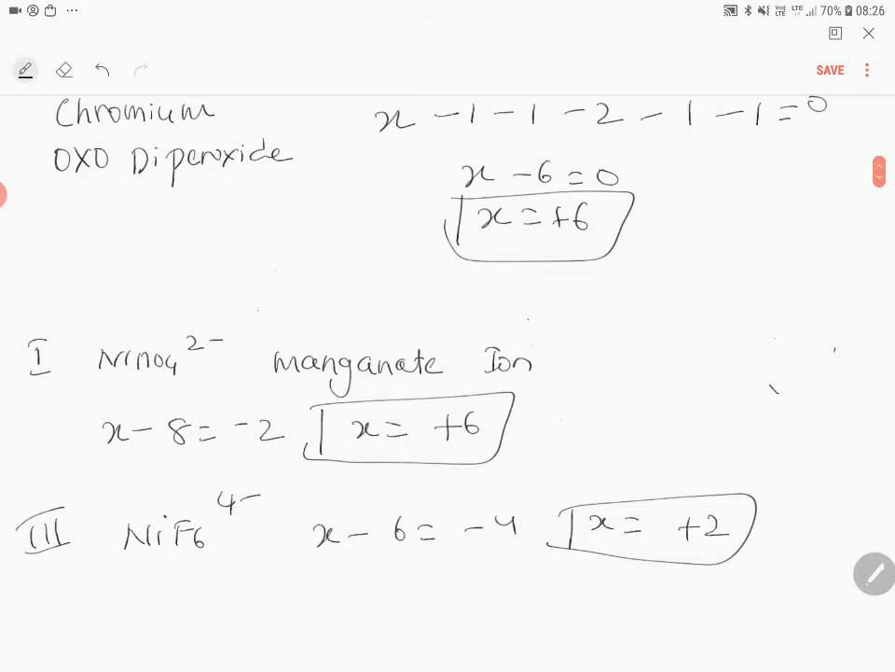
drag(140, 560, 187, 593)
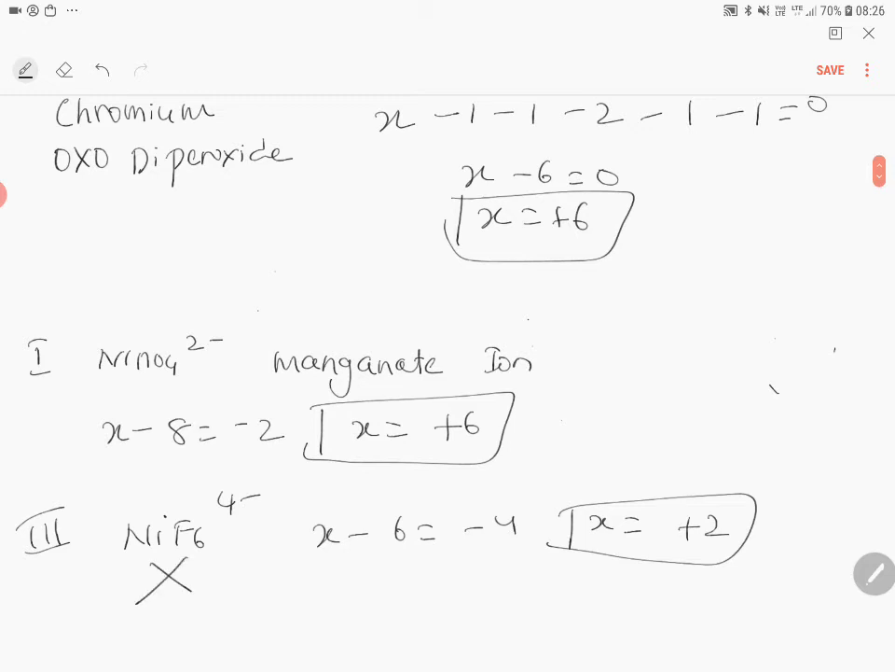
scroll(down, 3)
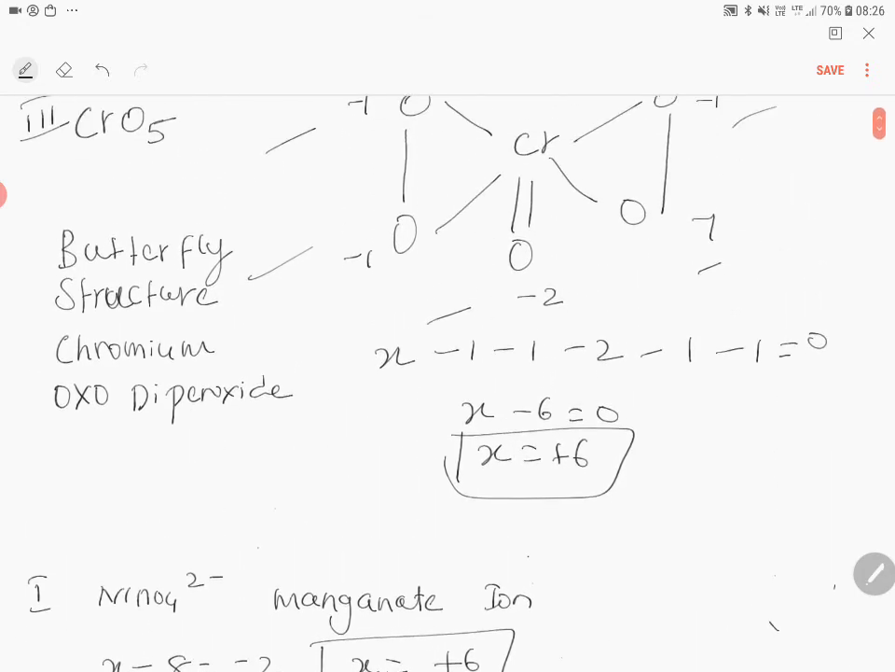
Scroll down, tick item I, and write IV CrO2Cl2 below item III
scroll(down, 3)
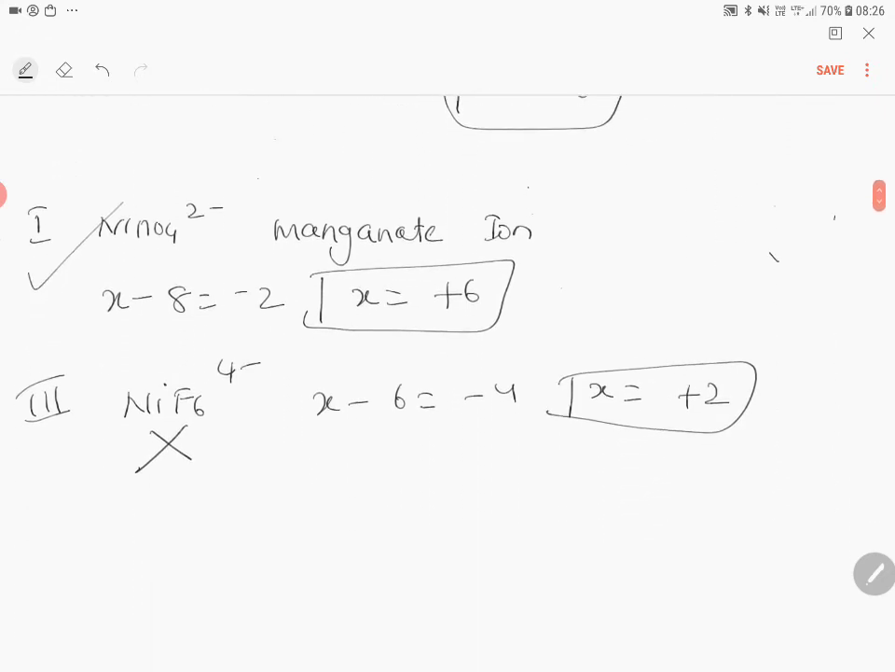
scroll(down, 3)
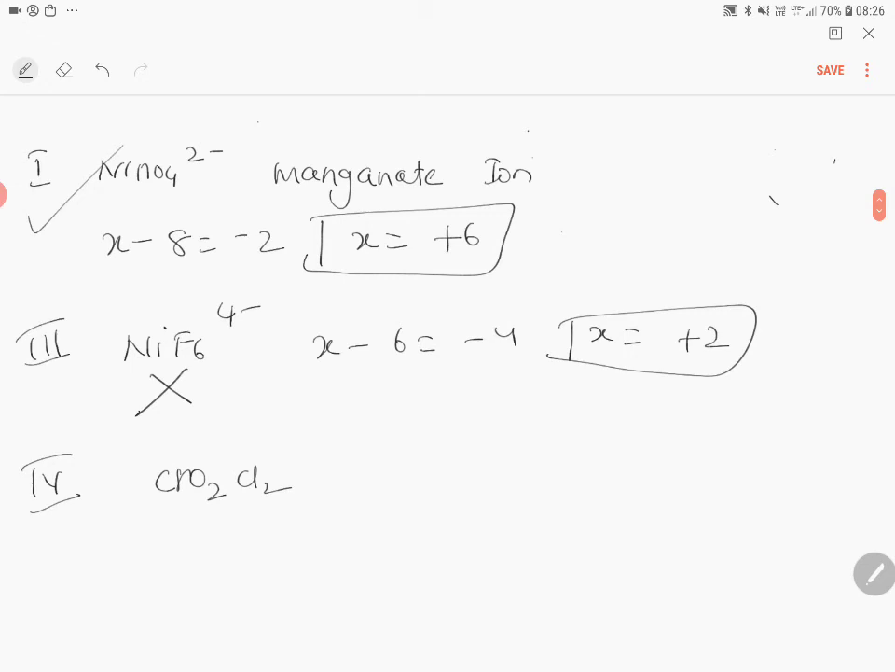
Write 'Chromyl chloride', 'Red orange vapour', then x − 4 − 2 = 0 giving x = +6
drag(378, 480, 429, 485)
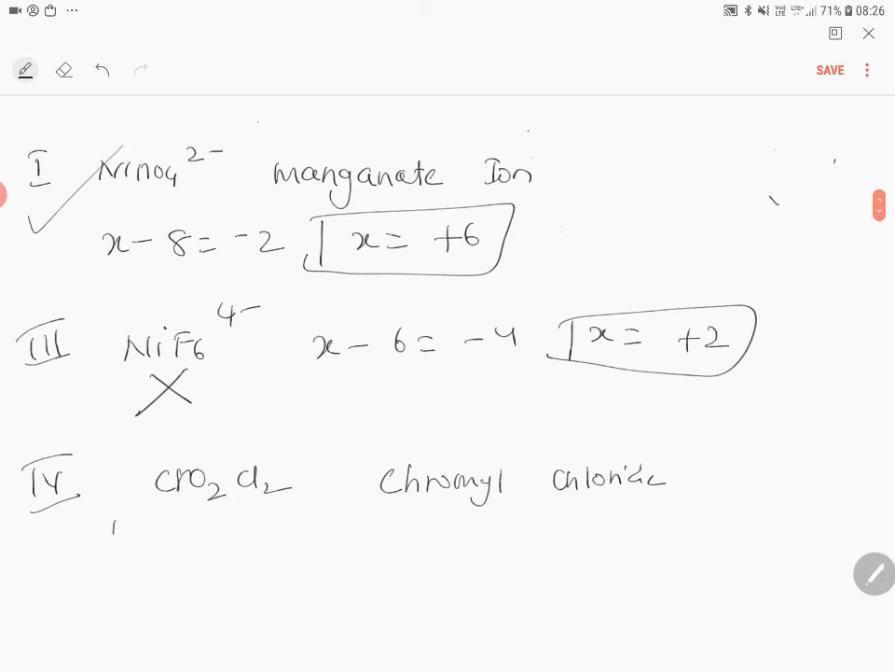
text(ReD orange)
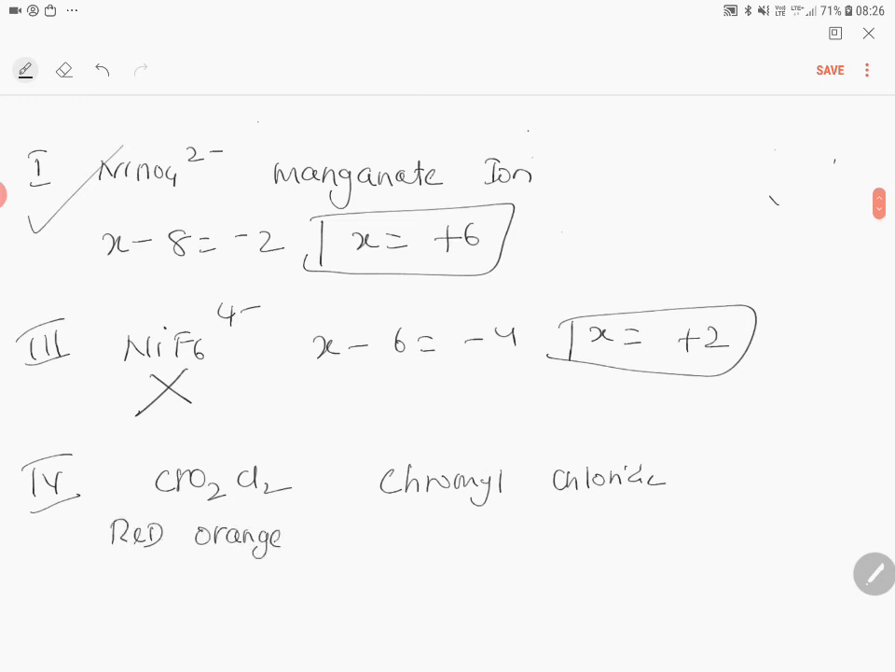
text(vapour)
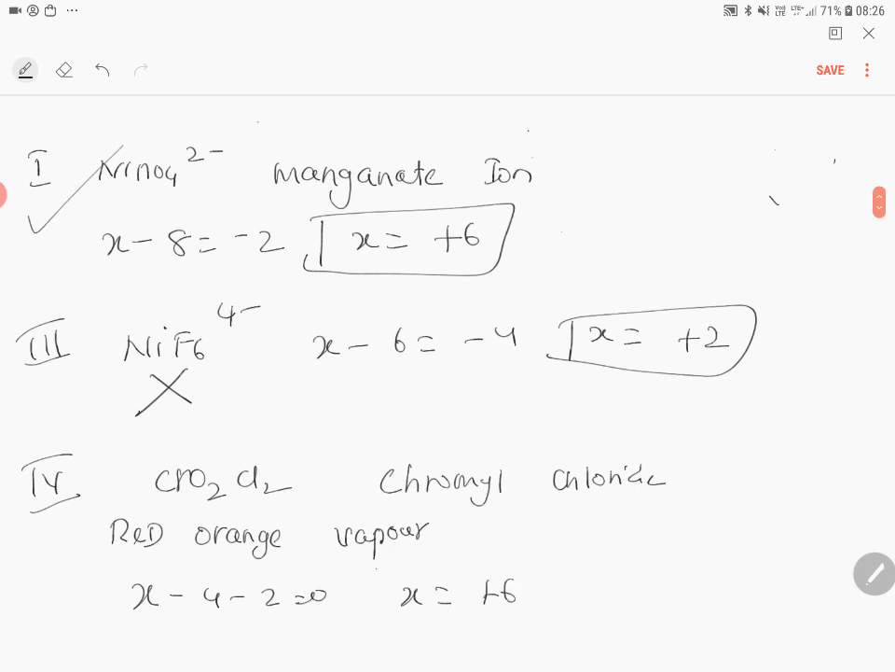
Box chromyl chloride's x = +6 and write 'I, II, IV — +6 Cr'
scroll(down, 3)
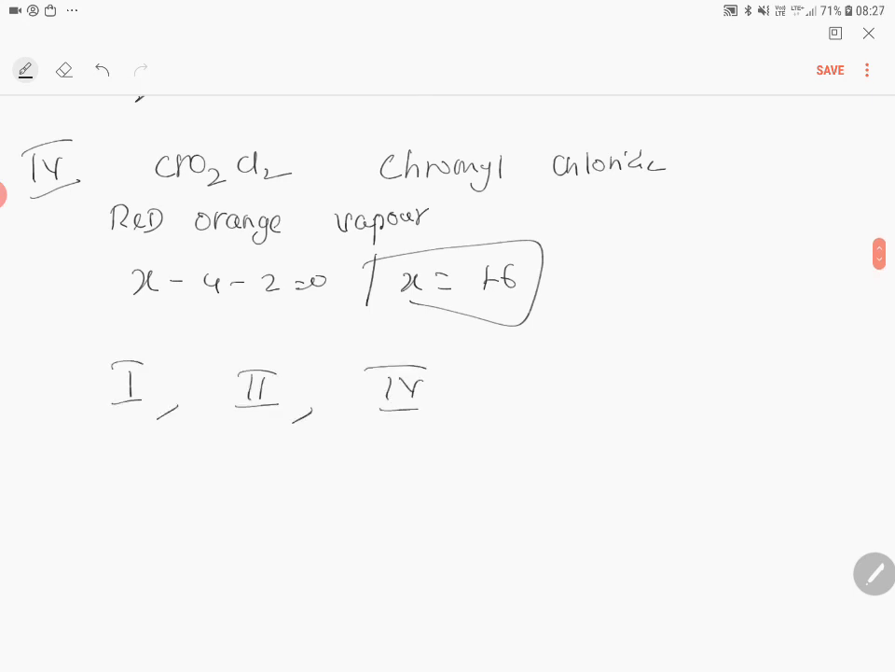
drag(457, 382, 764, 378)
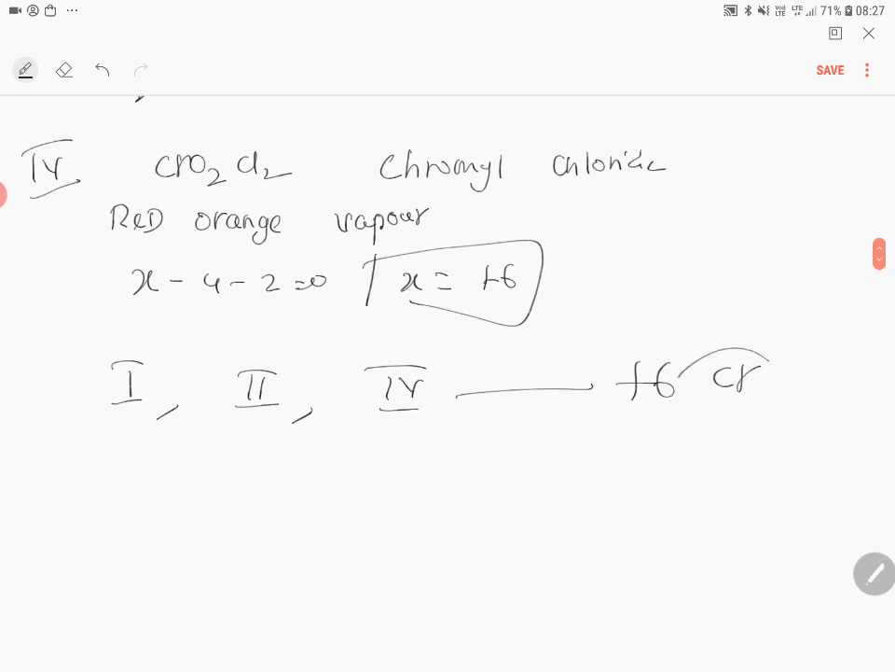